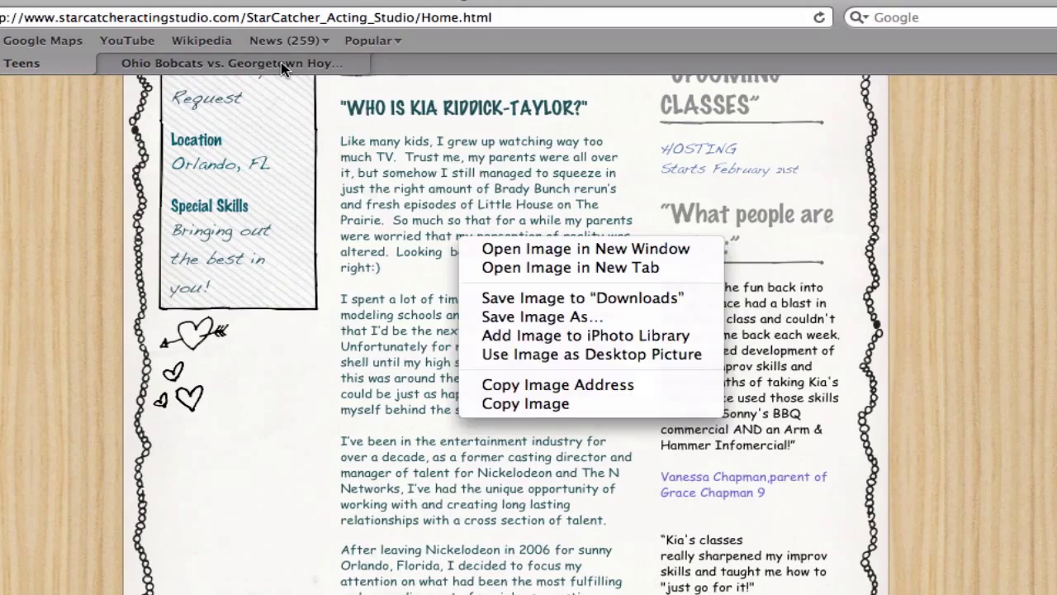
# Switch Safari to the ESPN Ohio–Georgetown game recap page from the bookmarks bar.
pyautogui.click(235, 63)
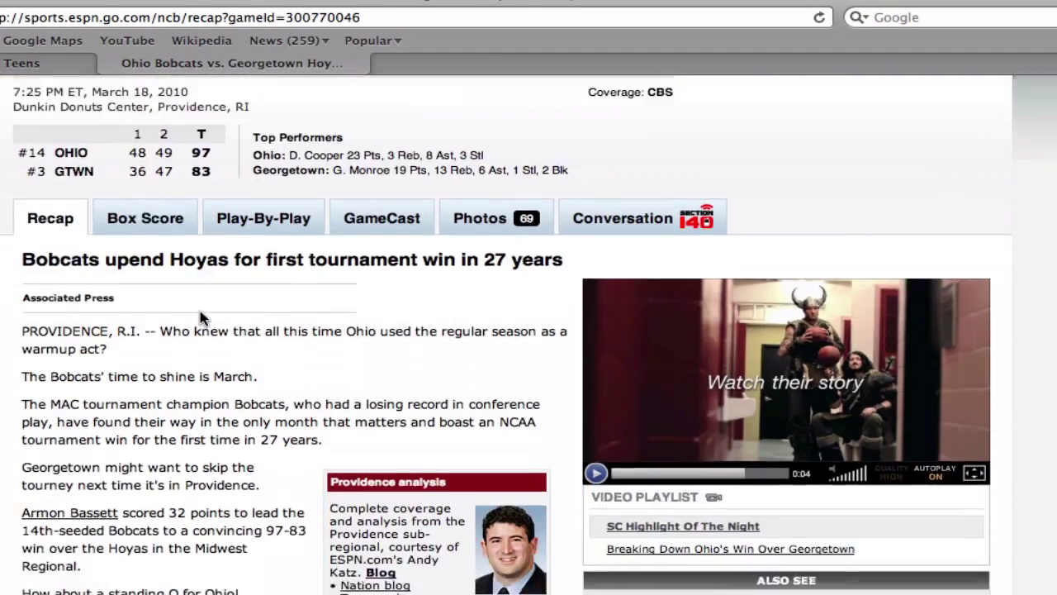
pyautogui.rightClick(278, 264)
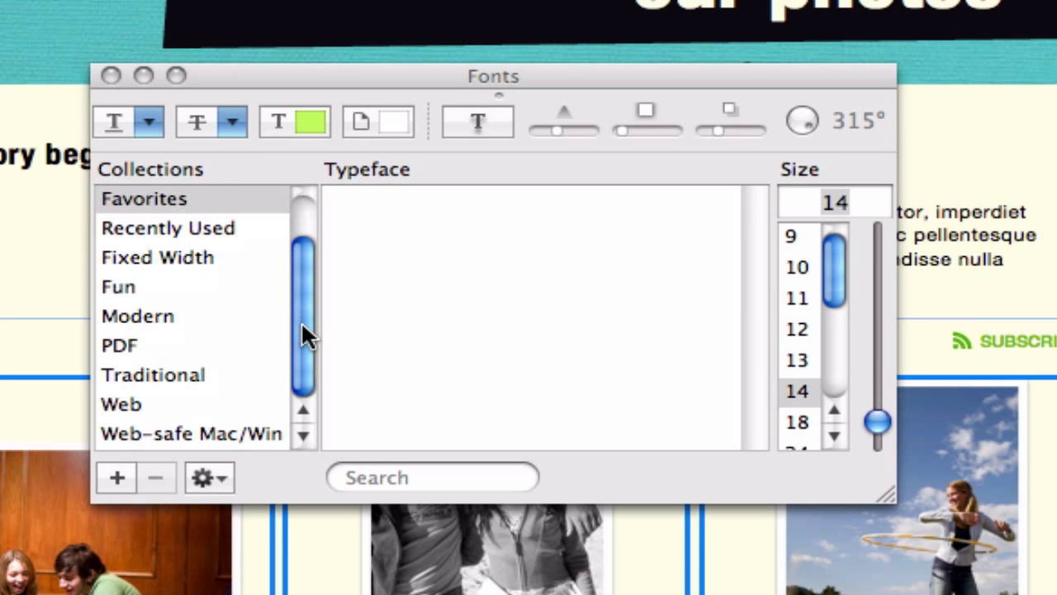
# Show the Web-safe Mac/Win font collection listing Arial, Georgia, Verdana and others.
pyautogui.click(192, 433)
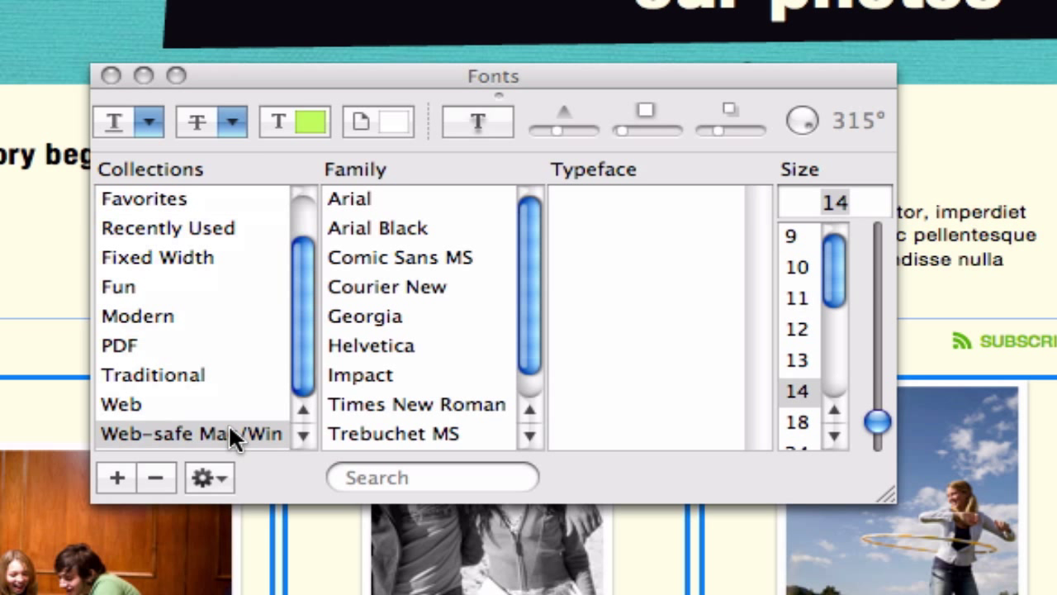
pyautogui.moveTo(489, 317)
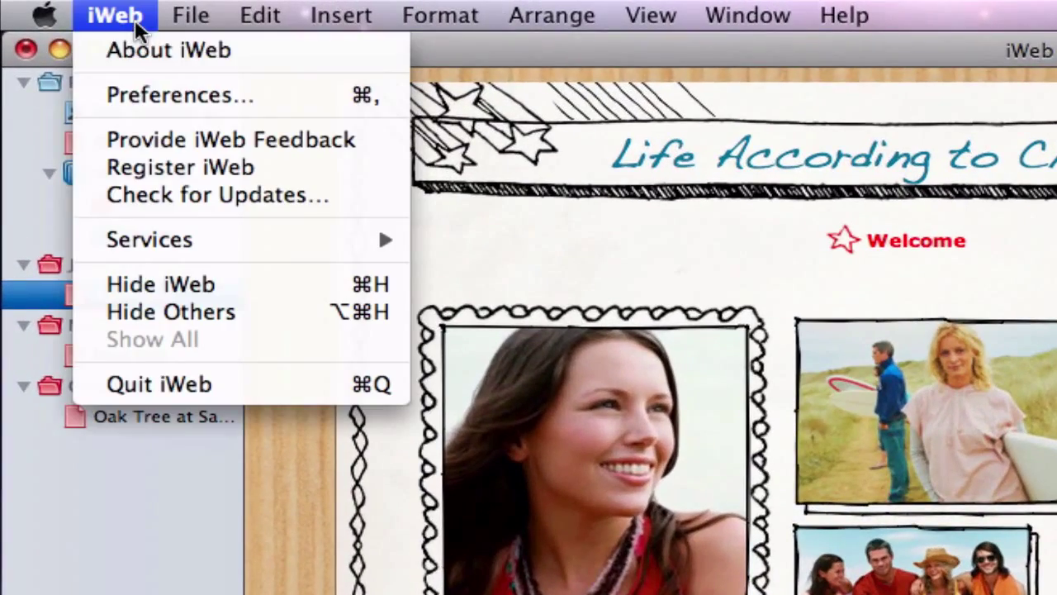
# Enable Show text imaging indicator in iWeb's General Preferences and return to the page.
pyautogui.click(178, 94)
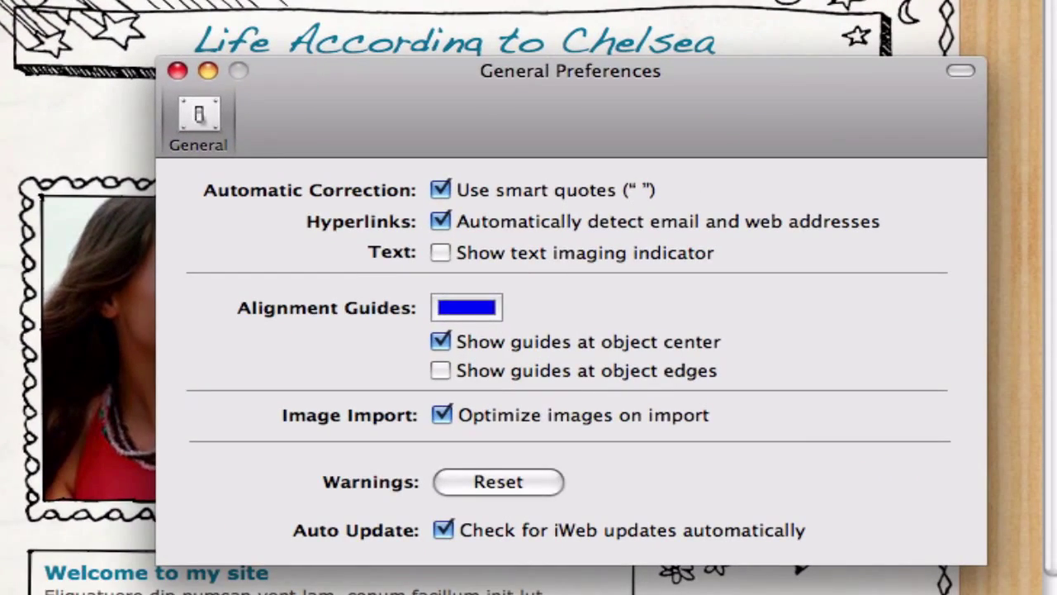
pyautogui.moveTo(439, 254)
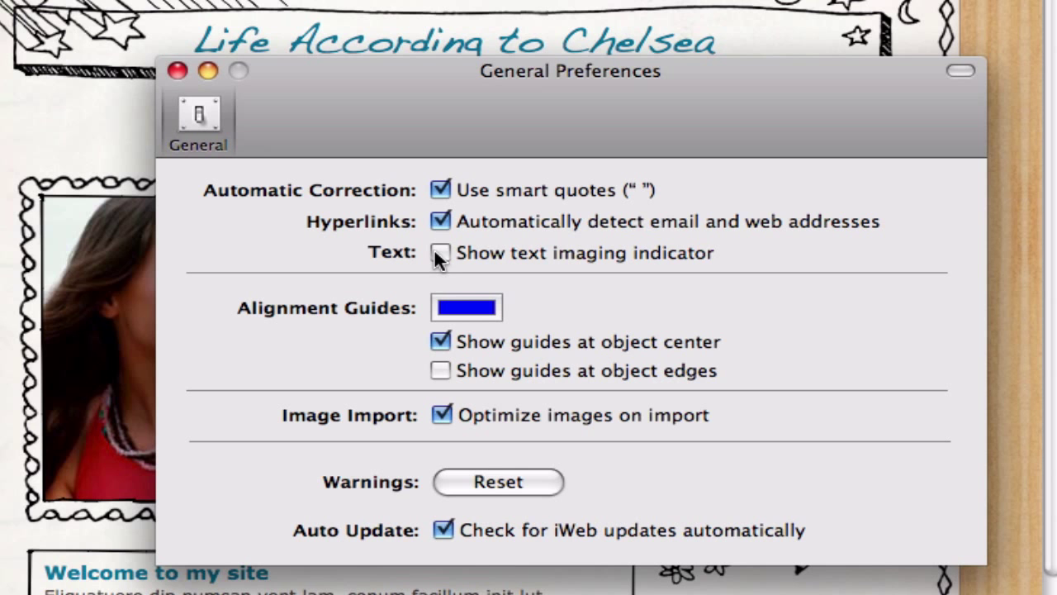
pyautogui.click(439, 253)
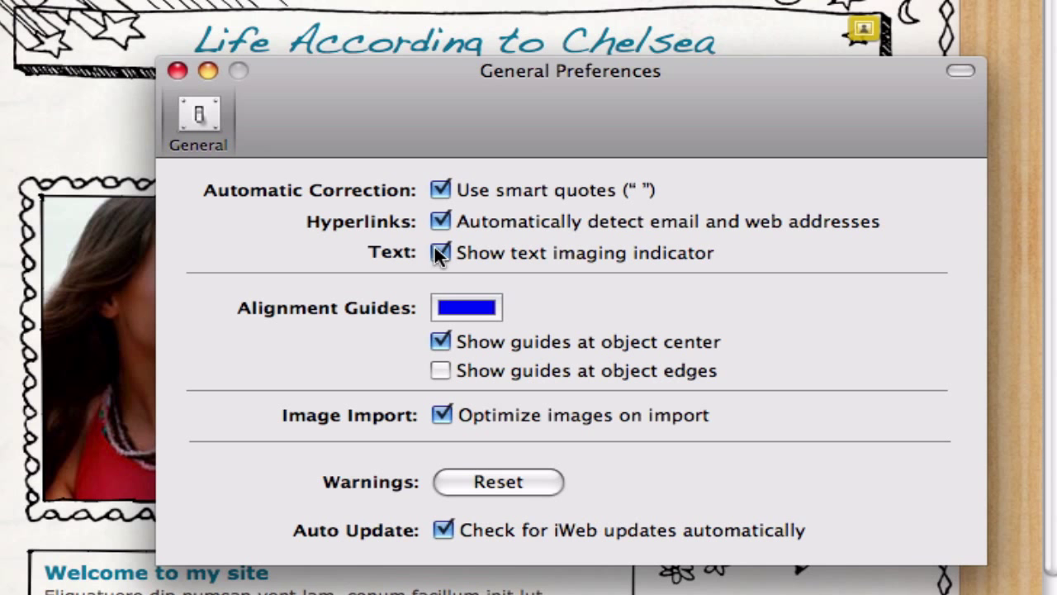
pyautogui.click(178, 69)
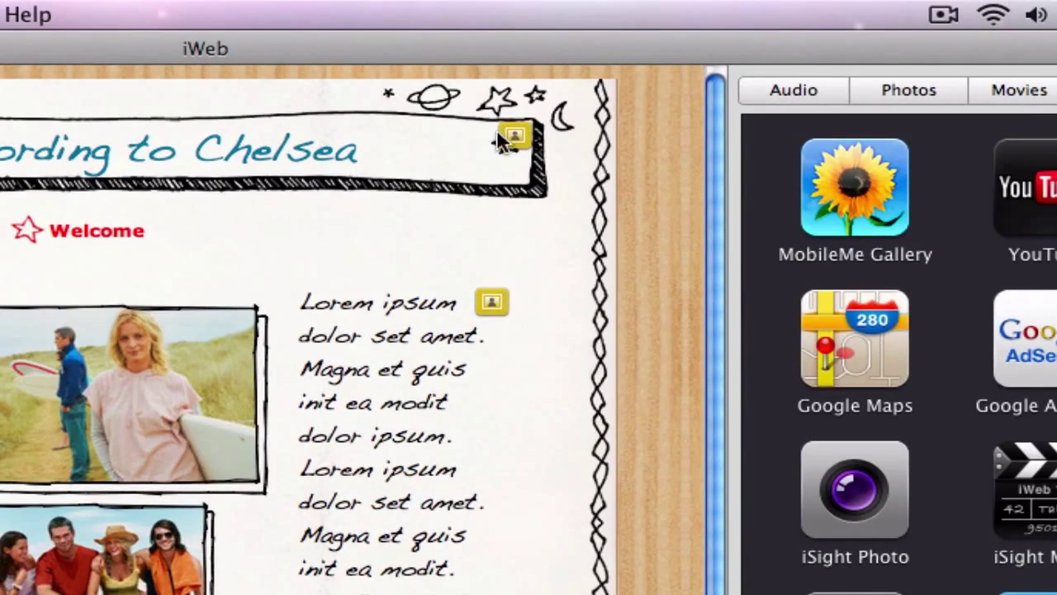
pyautogui.moveTo(504, 310)
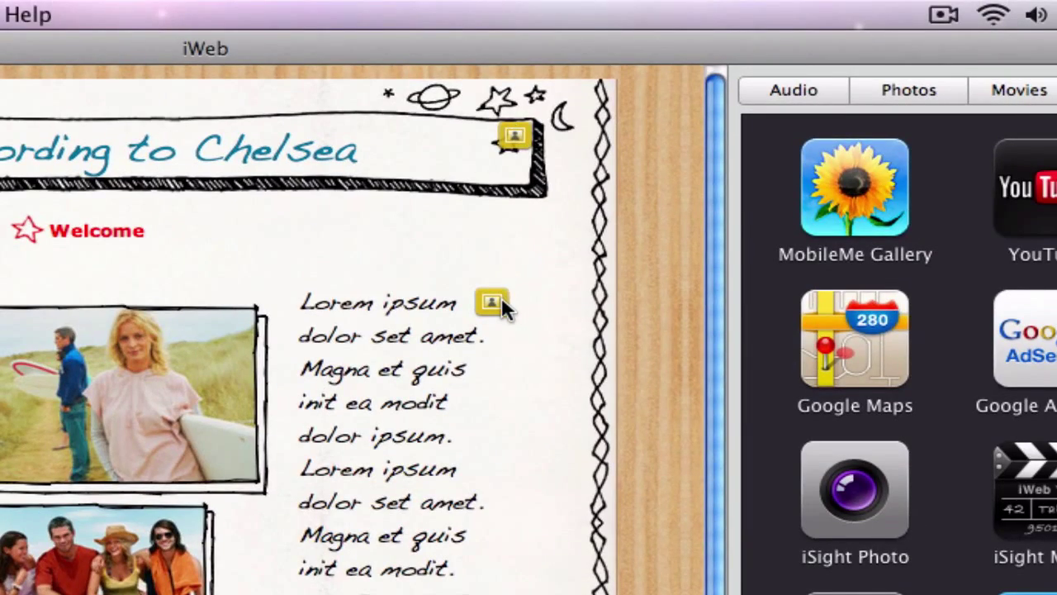
# Apply Zapfino from the Fun collection to the Welcome paragraph, triggering its indicator badge.
pyautogui.scroll(-3)
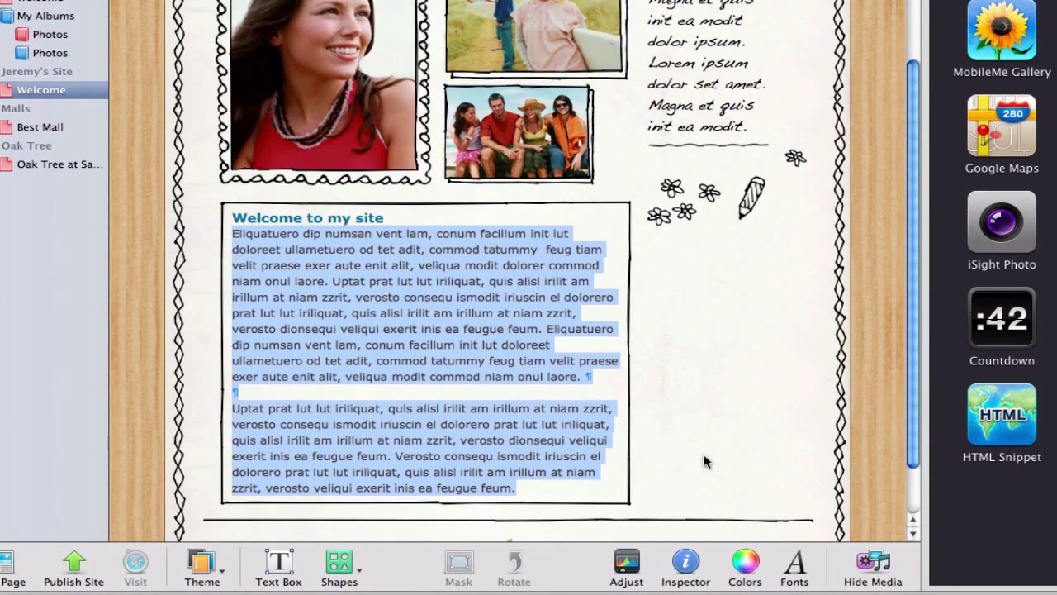
pyautogui.click(793, 569)
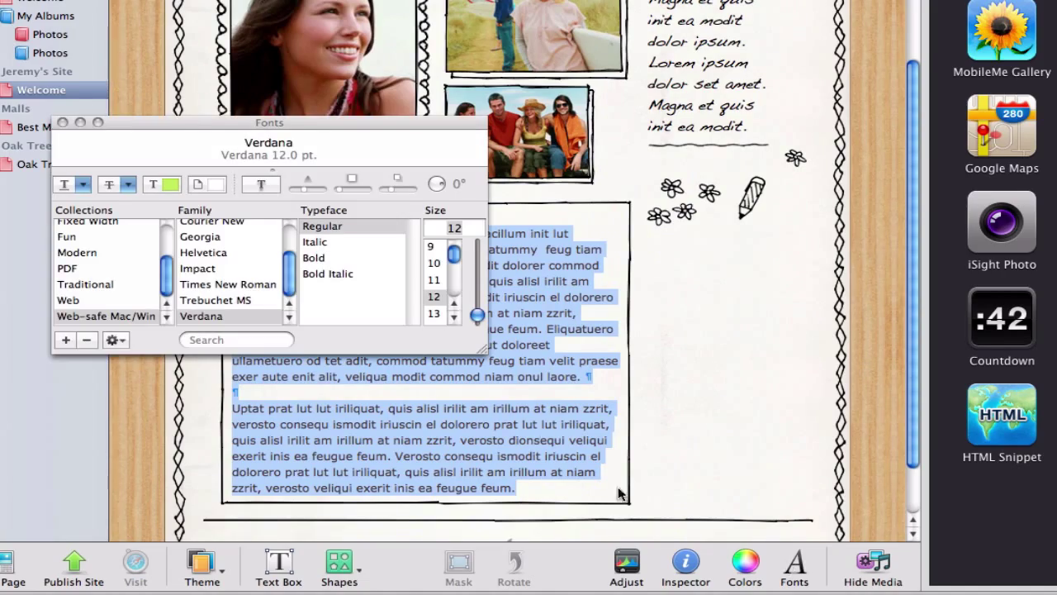
pyautogui.click(66, 237)
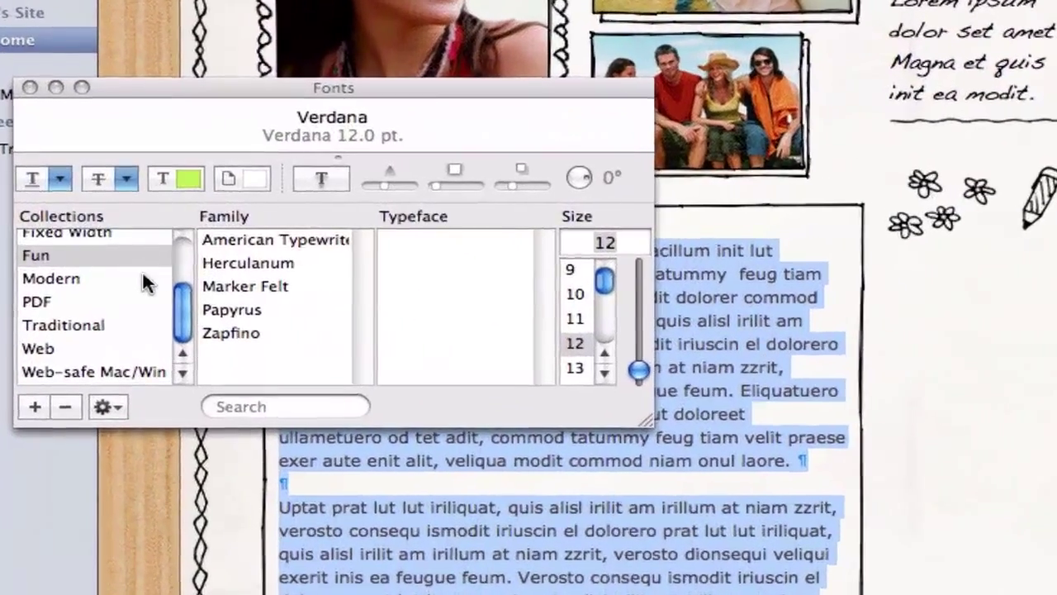
pyautogui.click(231, 334)
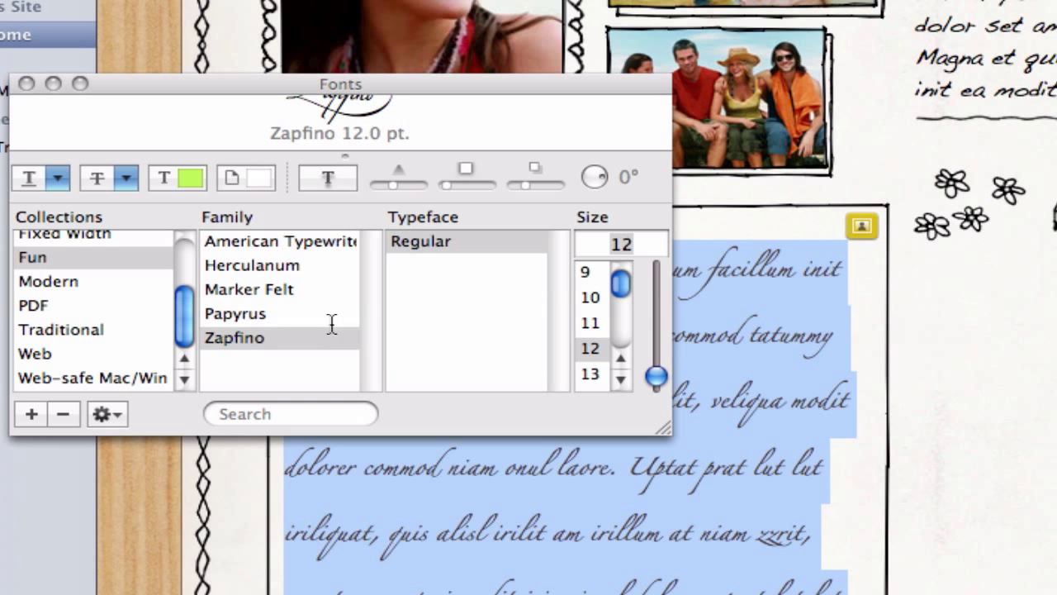